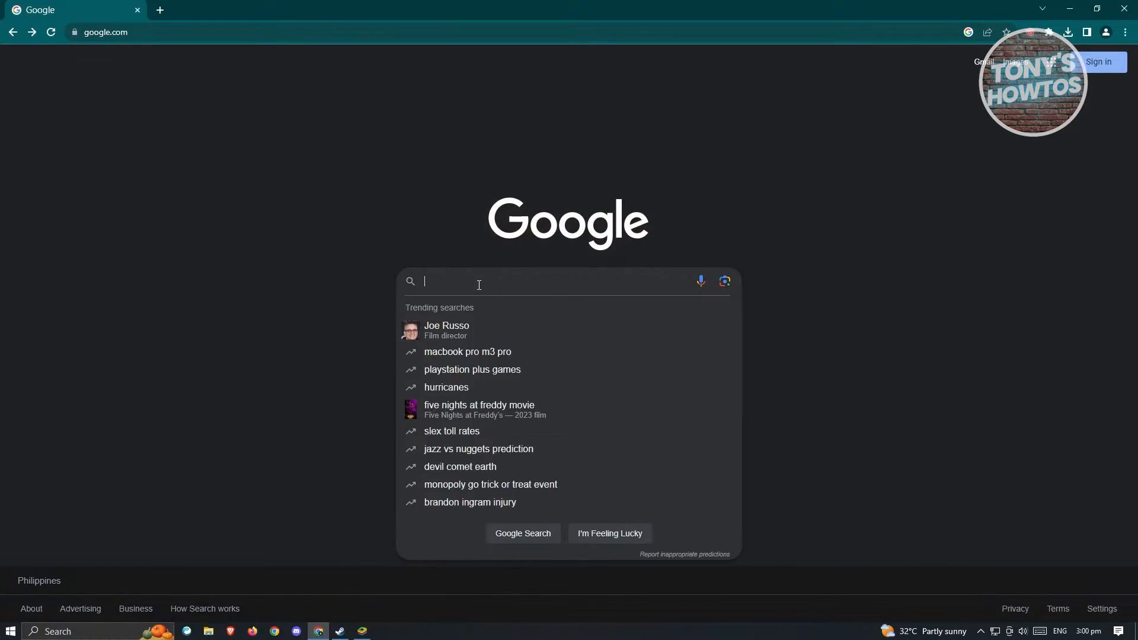
Step: Search Google for BlueStacks by typing 'blue' and choosing the BlueStacks suggestion
type("blue")
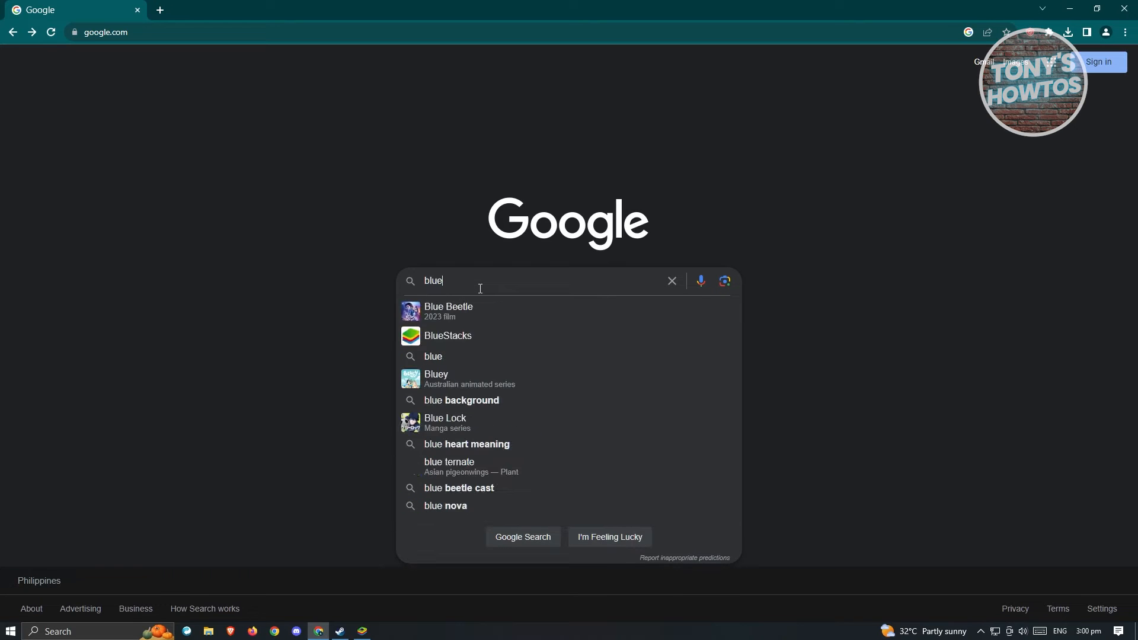
left_click(447, 335)
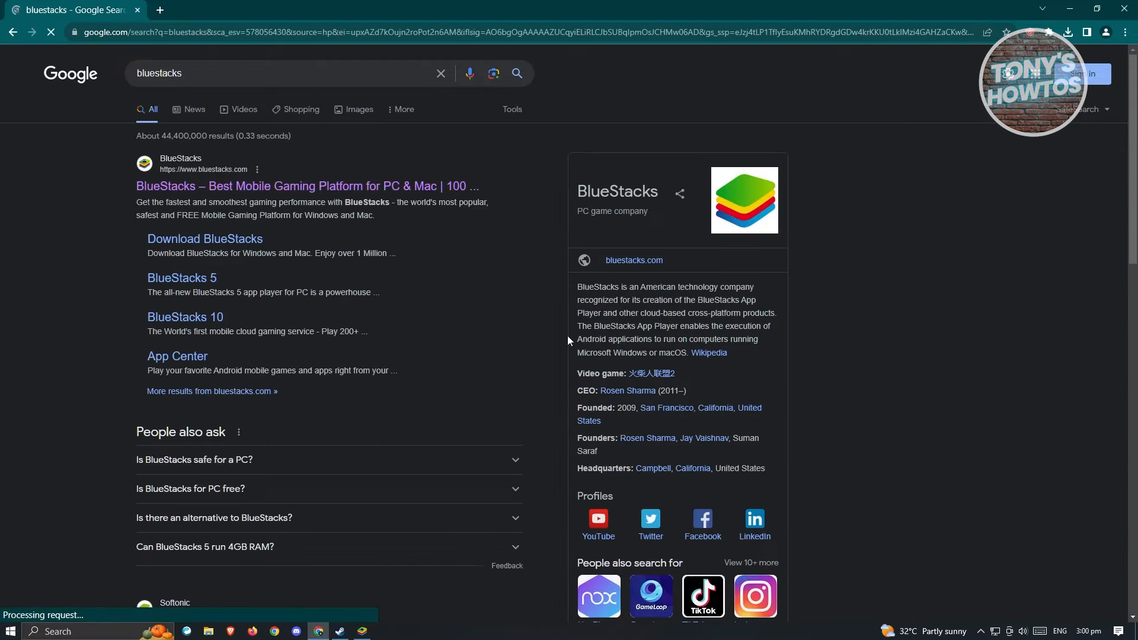
mouse_move(231, 190)
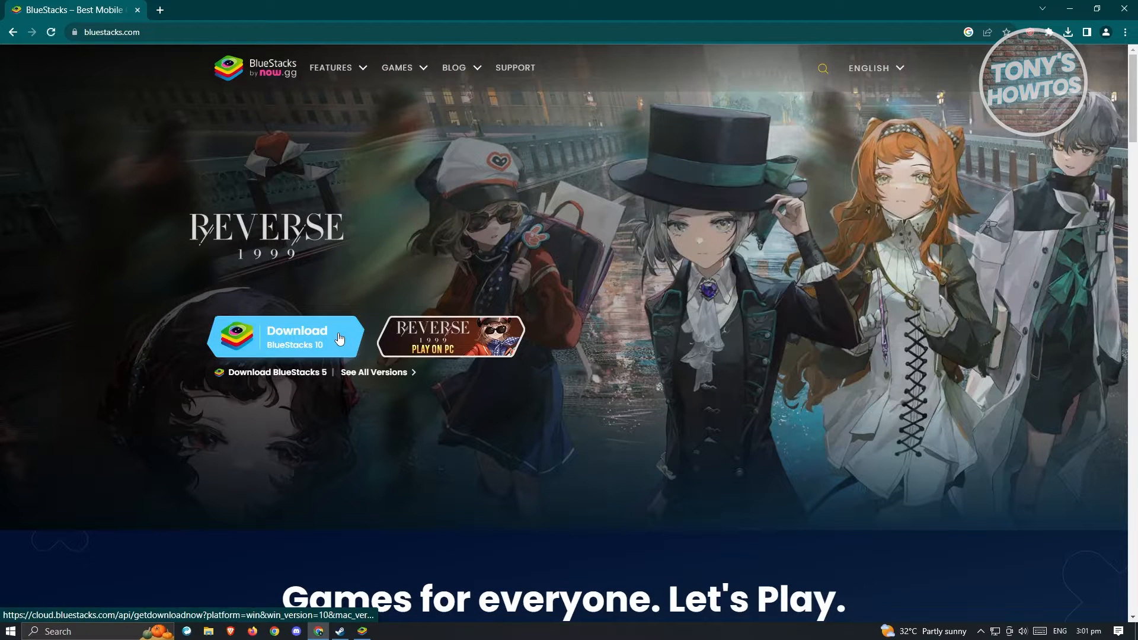
Step: Start the BlueStacks 10 download from bluestacks.com
left_click(287, 338)
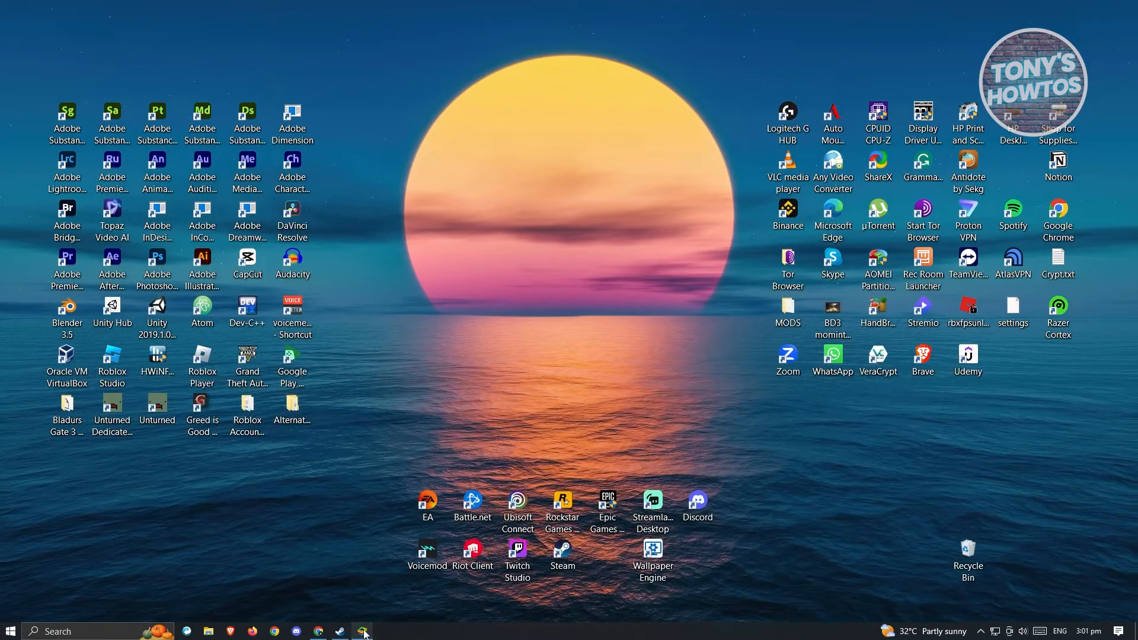
Step: Launch BlueStacks from the taskbar, with 'Tera Classic SEA' typed twice, and start App Player
left_click(362, 629)
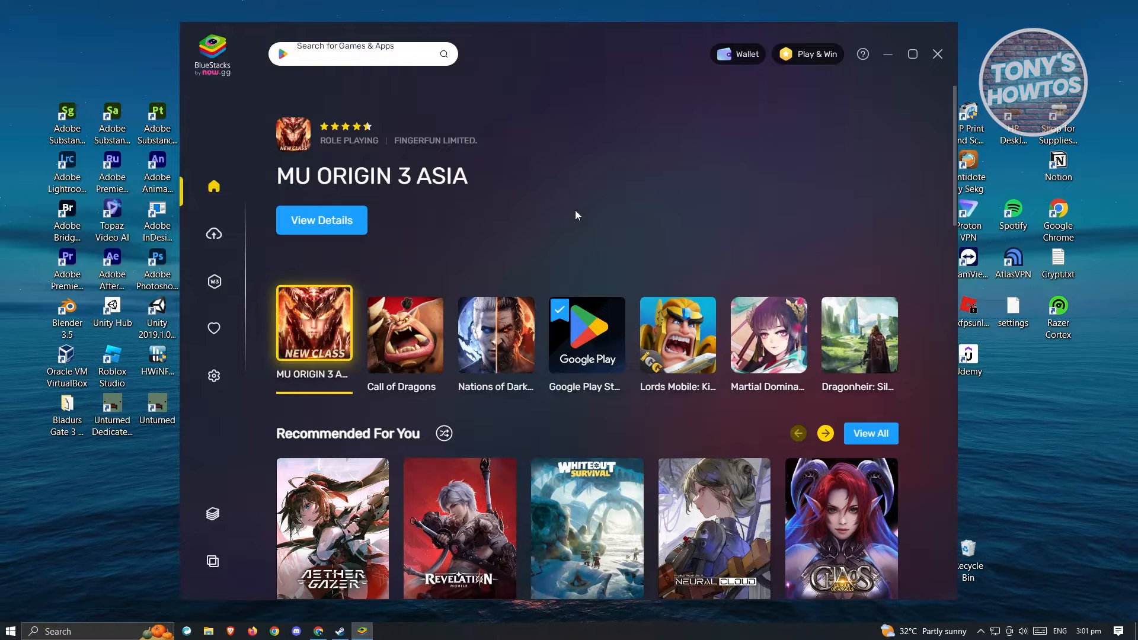
type("Tera Classic SEA")
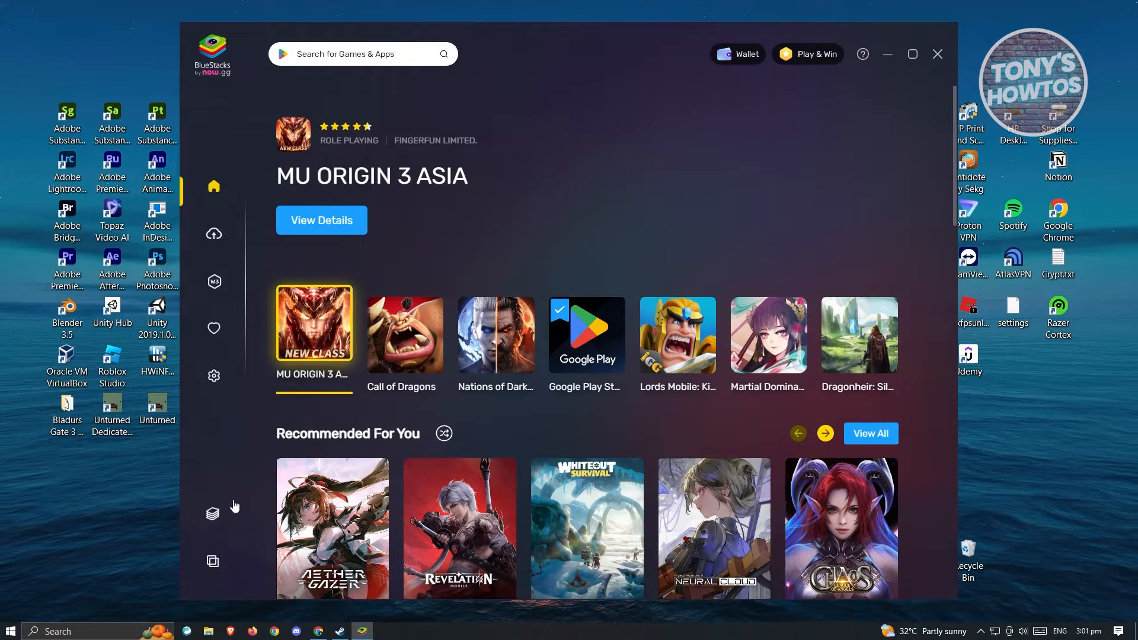
mouse_move(213, 513)
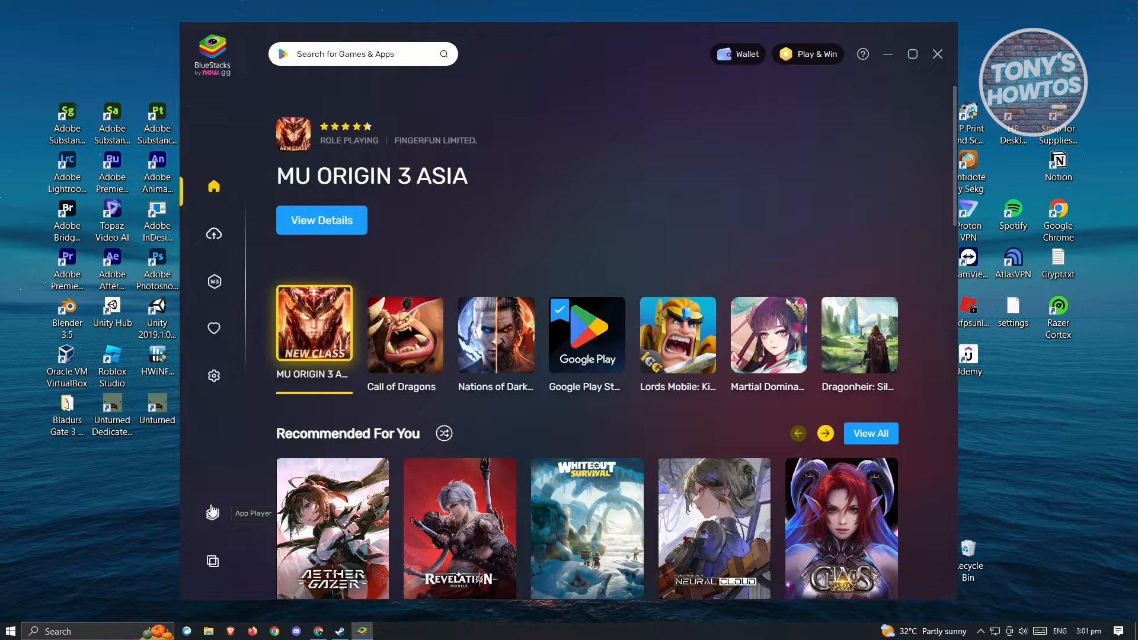
type("Tera Classic SEA")
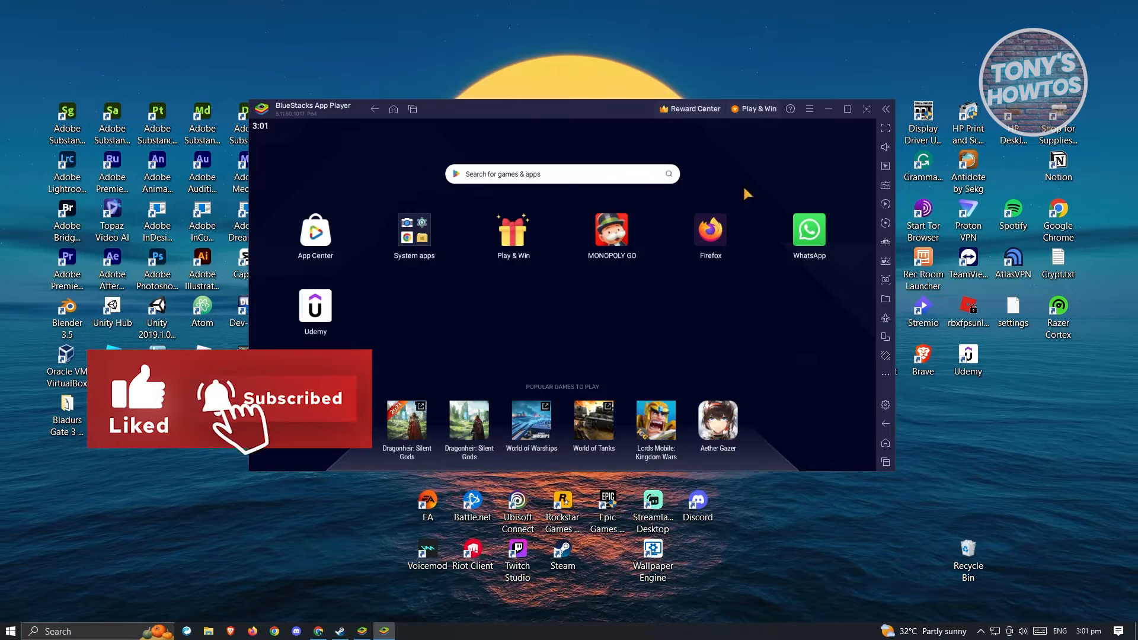
mouse_move(476, 311)
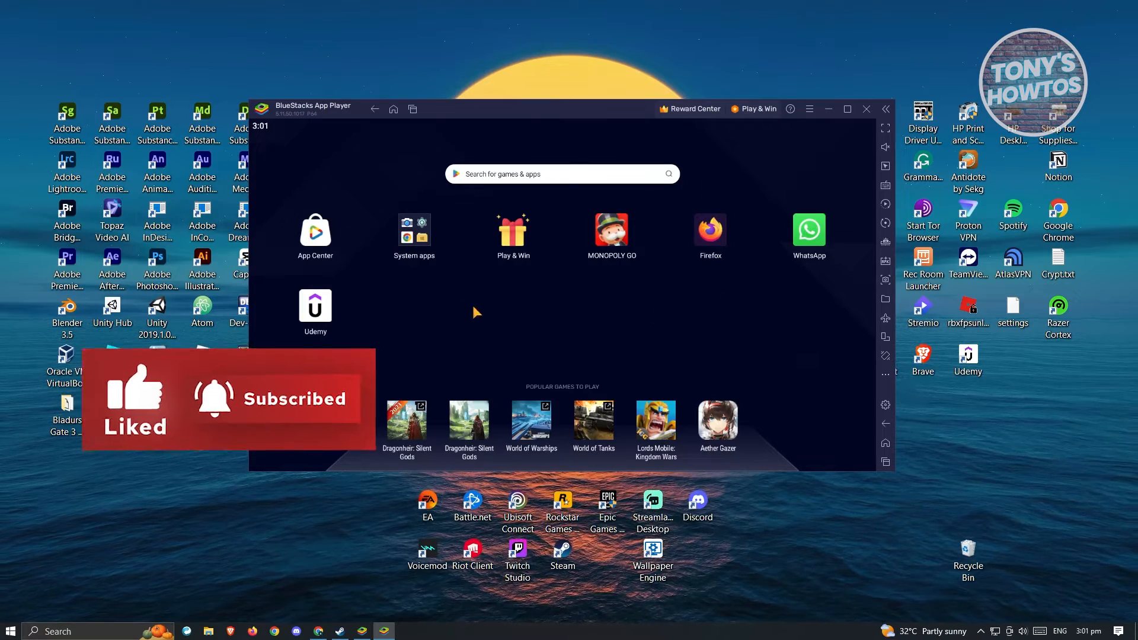
Step: Launch Google Play Store from the System apps folder on the App Player home screen
left_click(413, 228)
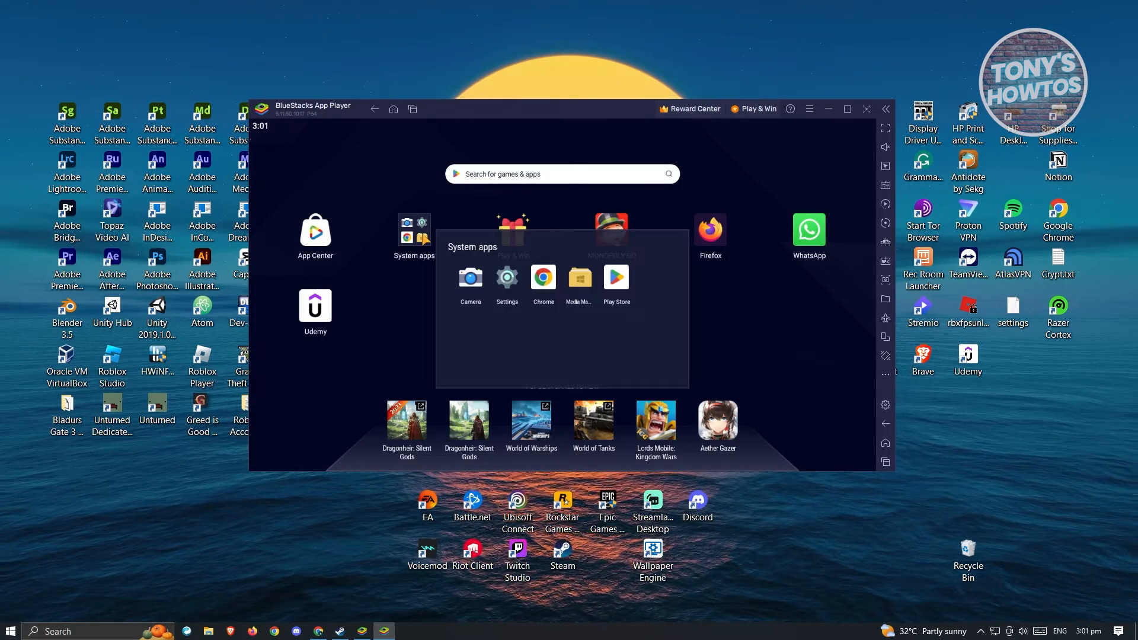
left_click(624, 295)
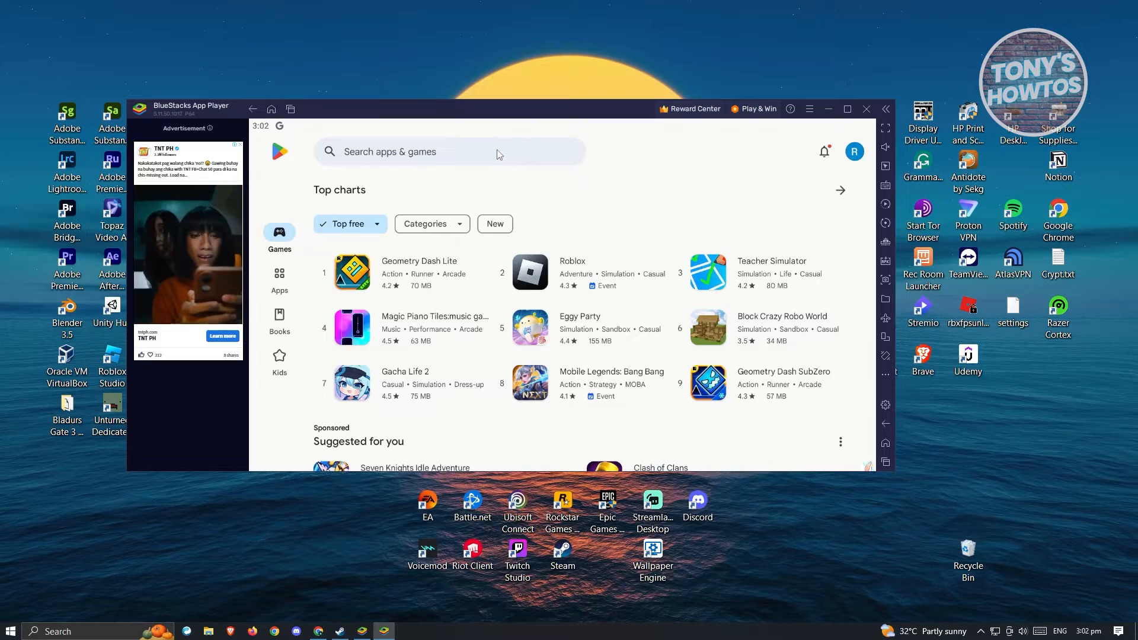
Step: Rerun the 'fifa soccer' Play Store search and install EA SPORTS FC Mobile Soccer
left_click(449, 152)
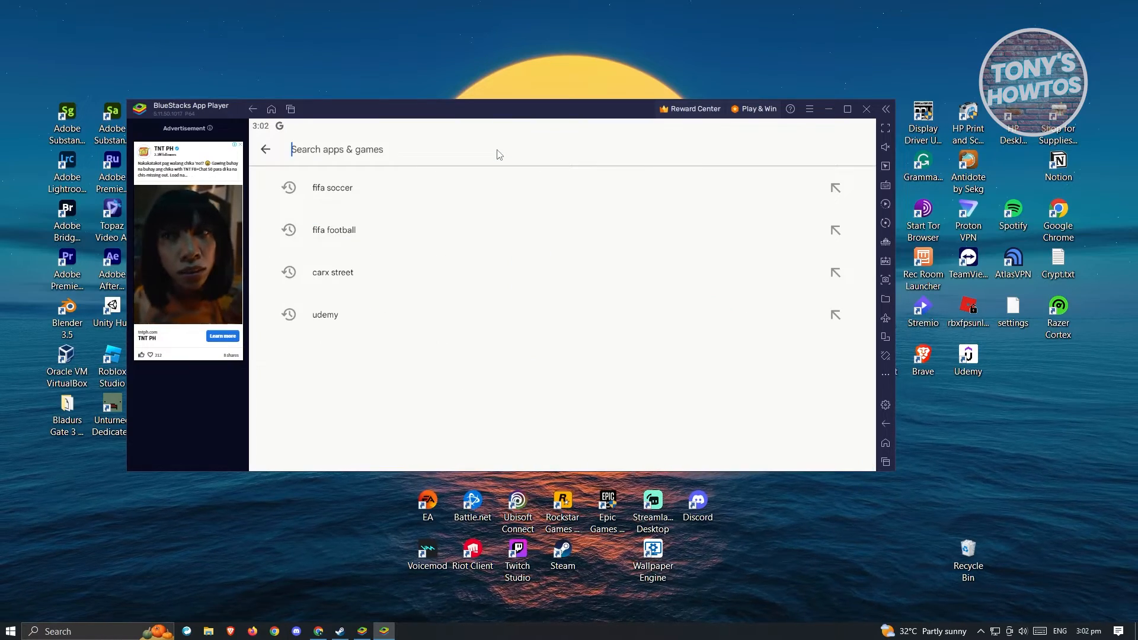
left_click(332, 188)
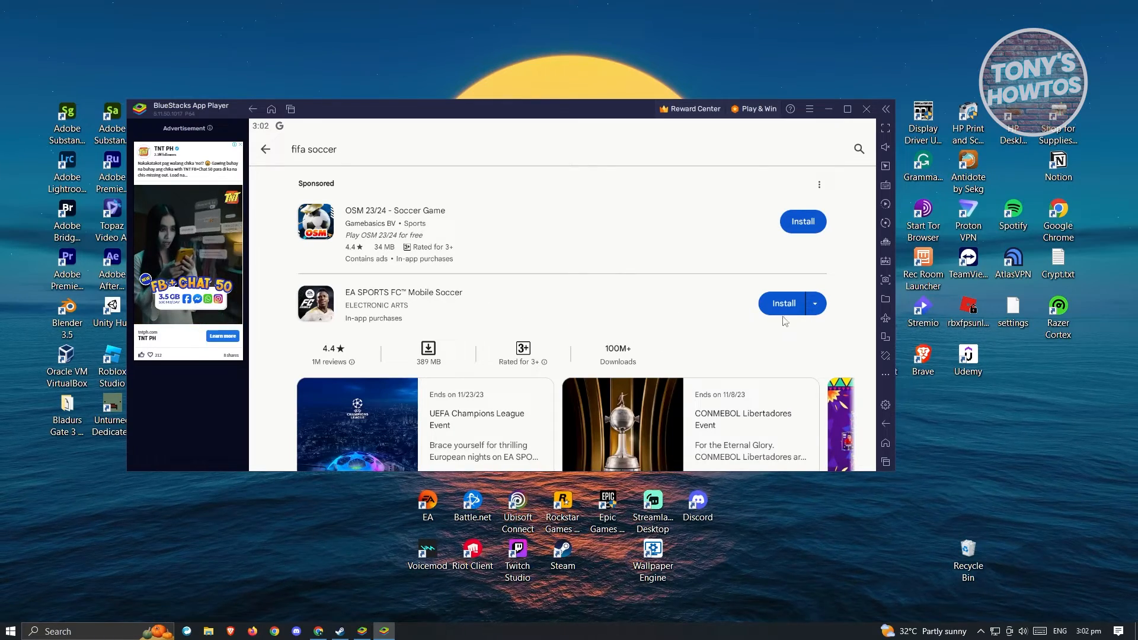
left_click(783, 303)
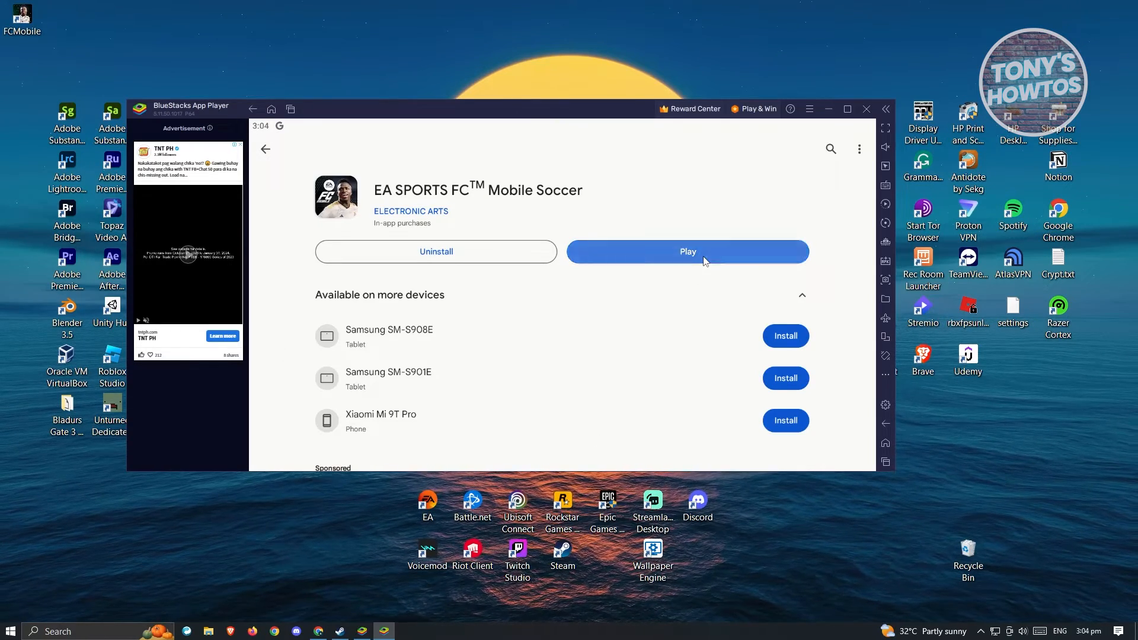
Step: Press Play on the EA SPORTS FC Mobile Soccer Play Store page
left_click(688, 251)
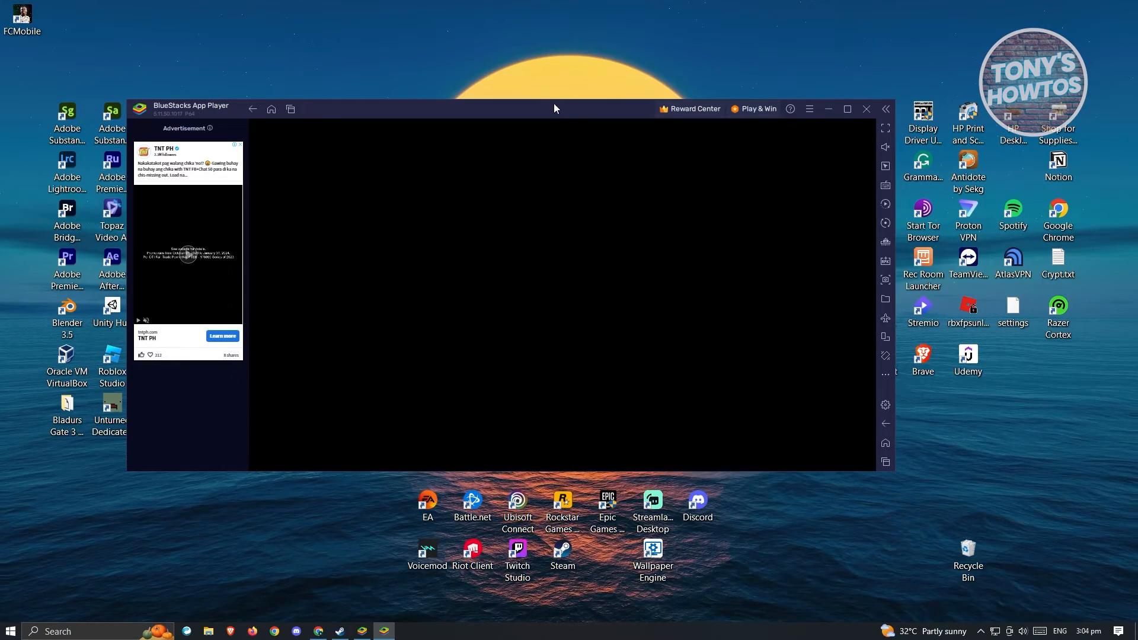